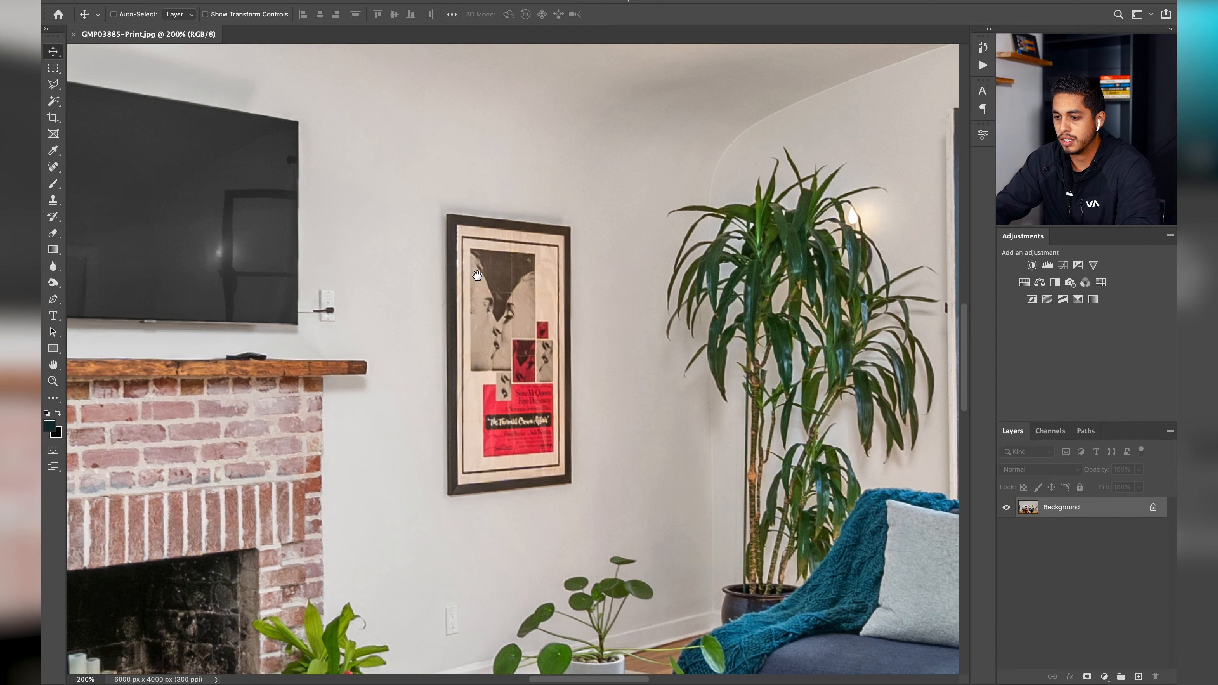
Pan the living-room photo to the wall TV and make white the foreground colour
{"action": "left_click_drag", "start_coordinate": [477, 274], "coordinate": [719, 344]}
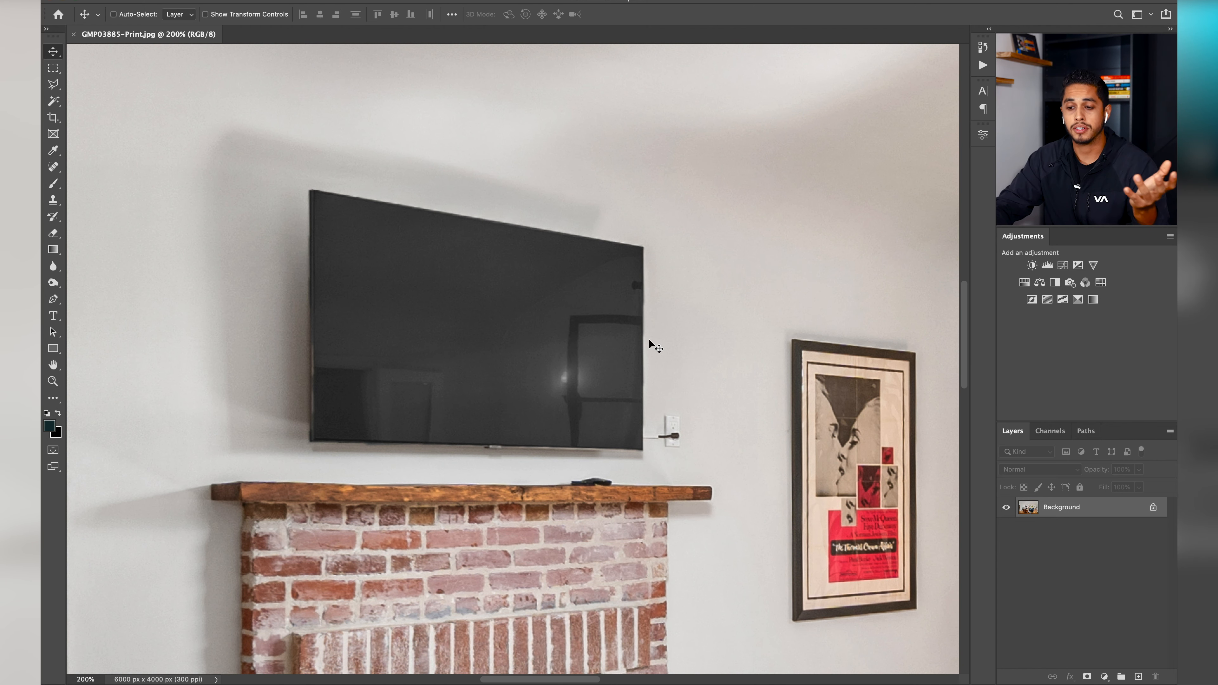
{"action": "left_click", "coordinate": [50, 427]}
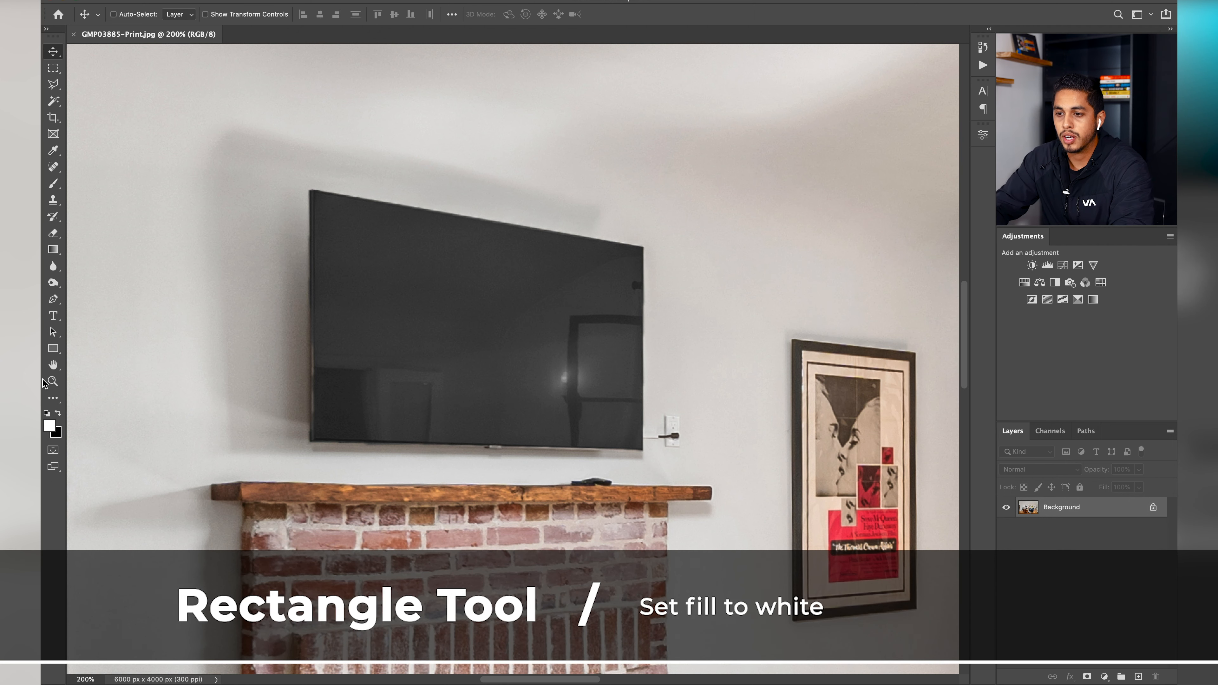
Draw a white Rectangle shape layer from the TV screen's top-left to bottom-right corner
{"action": "left_click", "coordinate": [53, 349]}
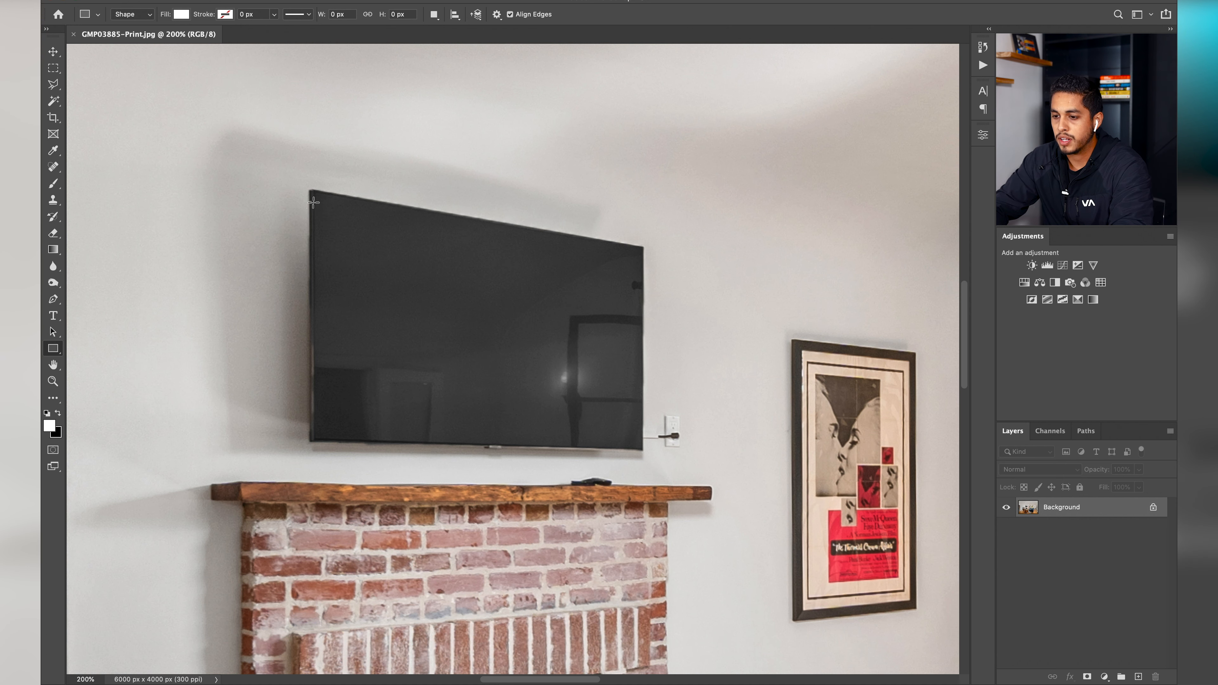
{"action": "left_click_drag", "start_coordinate": [312, 192], "coordinate": [561, 389]}
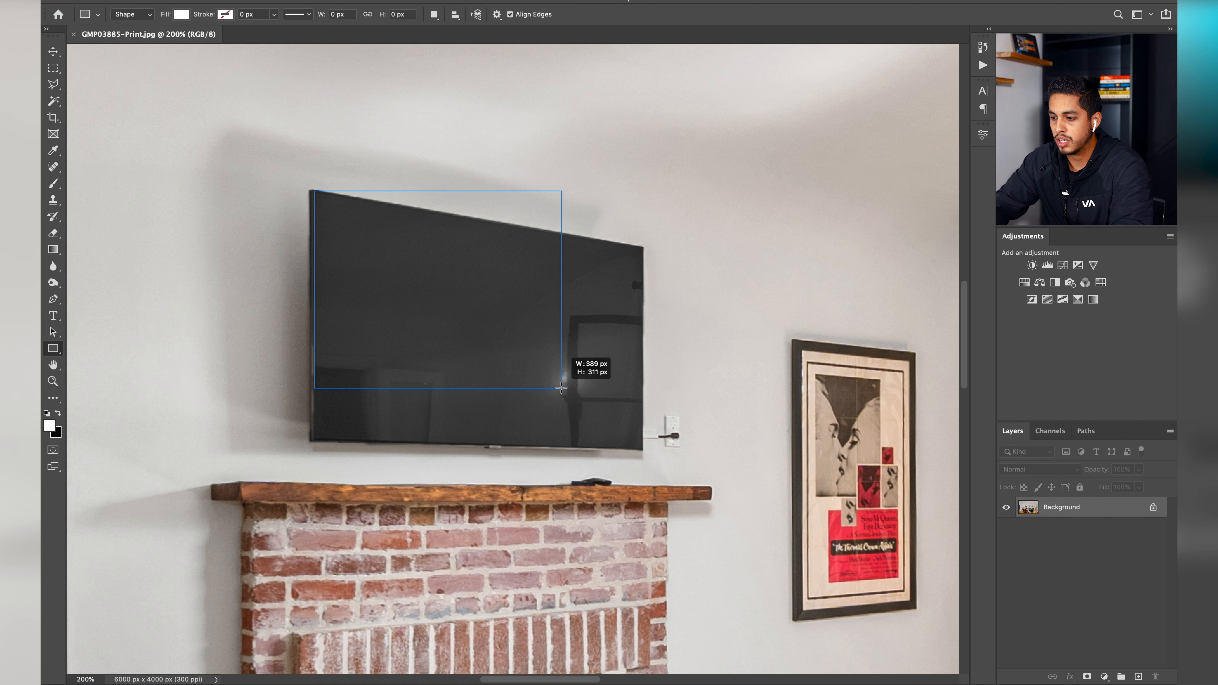
{"action": "left_click_drag", "start_coordinate": [561, 388], "coordinate": [643, 419]}
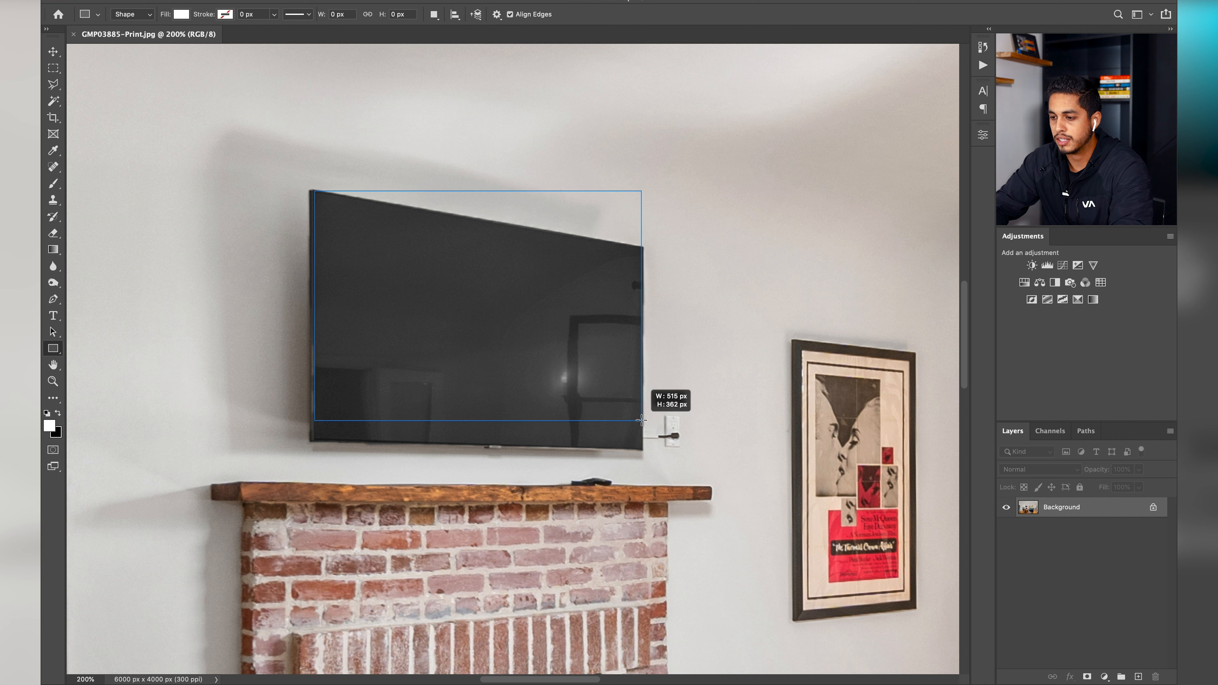
{"action": "left_click_drag", "start_coordinate": [642, 419], "coordinate": [643, 419]}
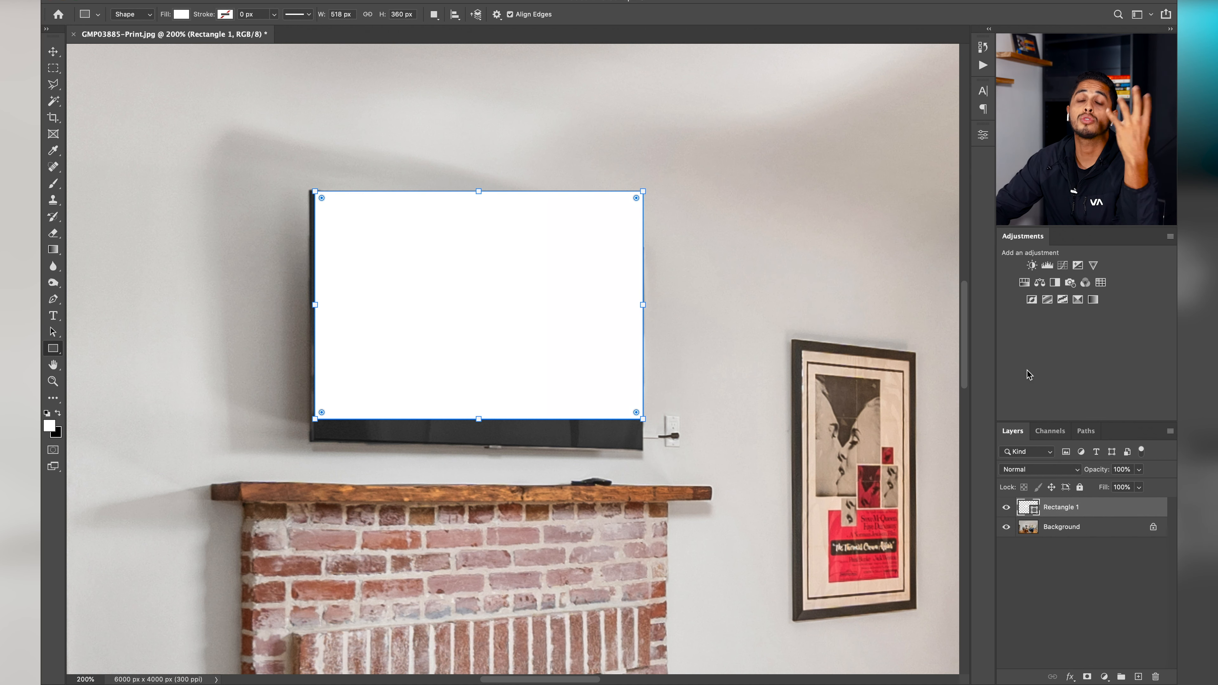
{"action": "mouse_move", "coordinate": [871, 370]}
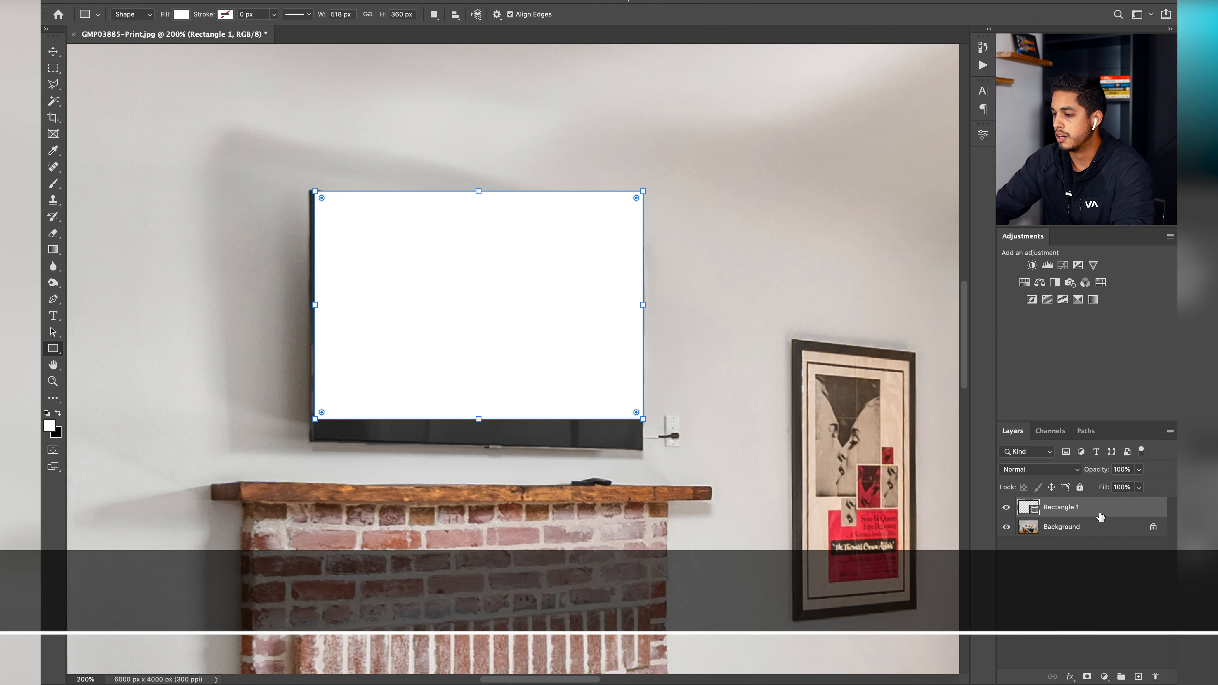
Convert Rectangle 1 to a smart object and draw a yellow placeholder rectangle inside its .psb
{"action": "right_click", "coordinate": [1063, 507]}
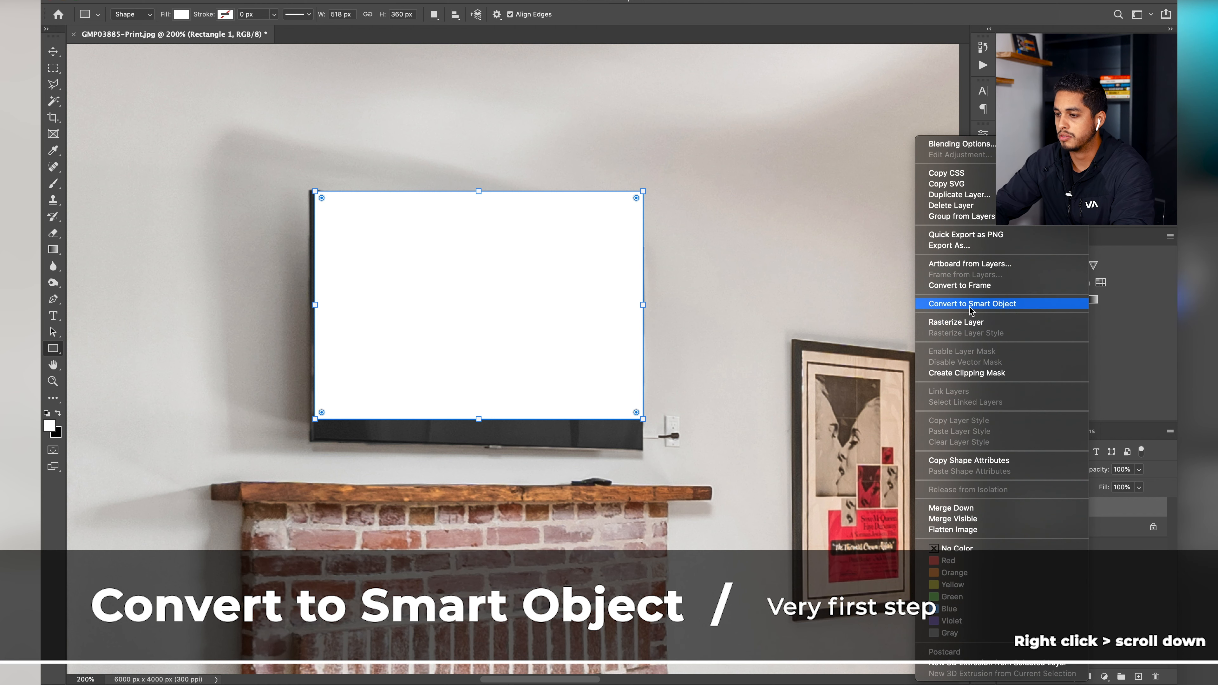
{"action": "left_click", "coordinate": [973, 303]}
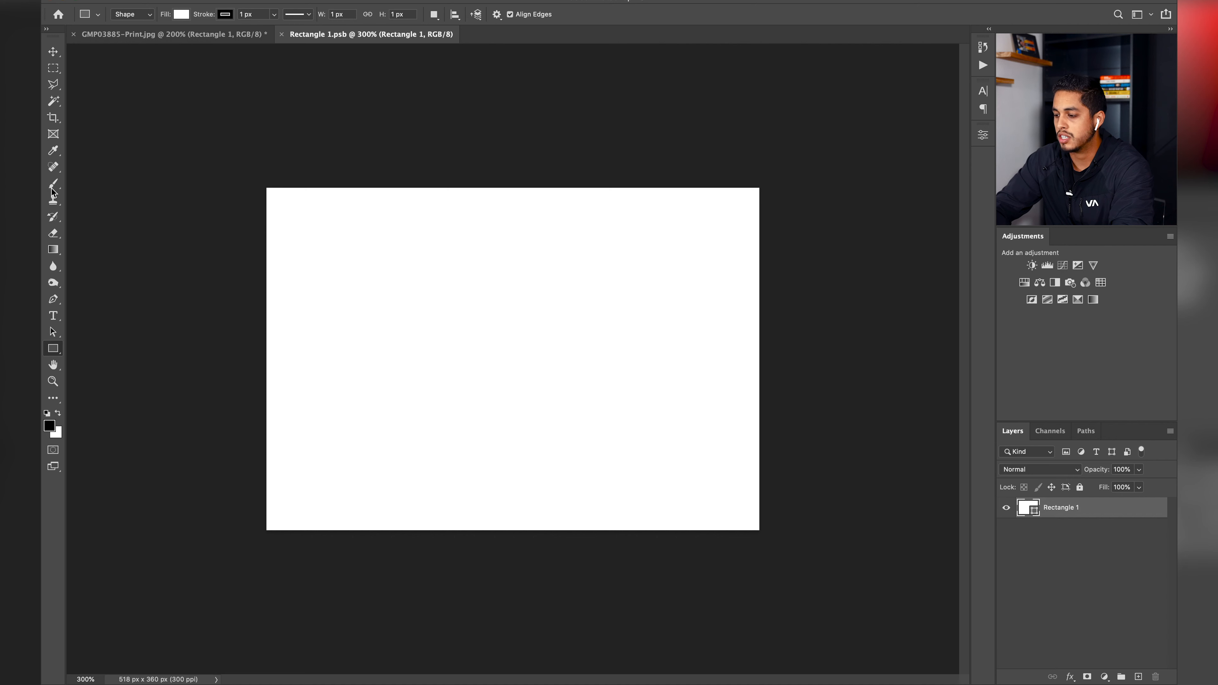
{"action": "left_click", "coordinate": [1139, 677]}
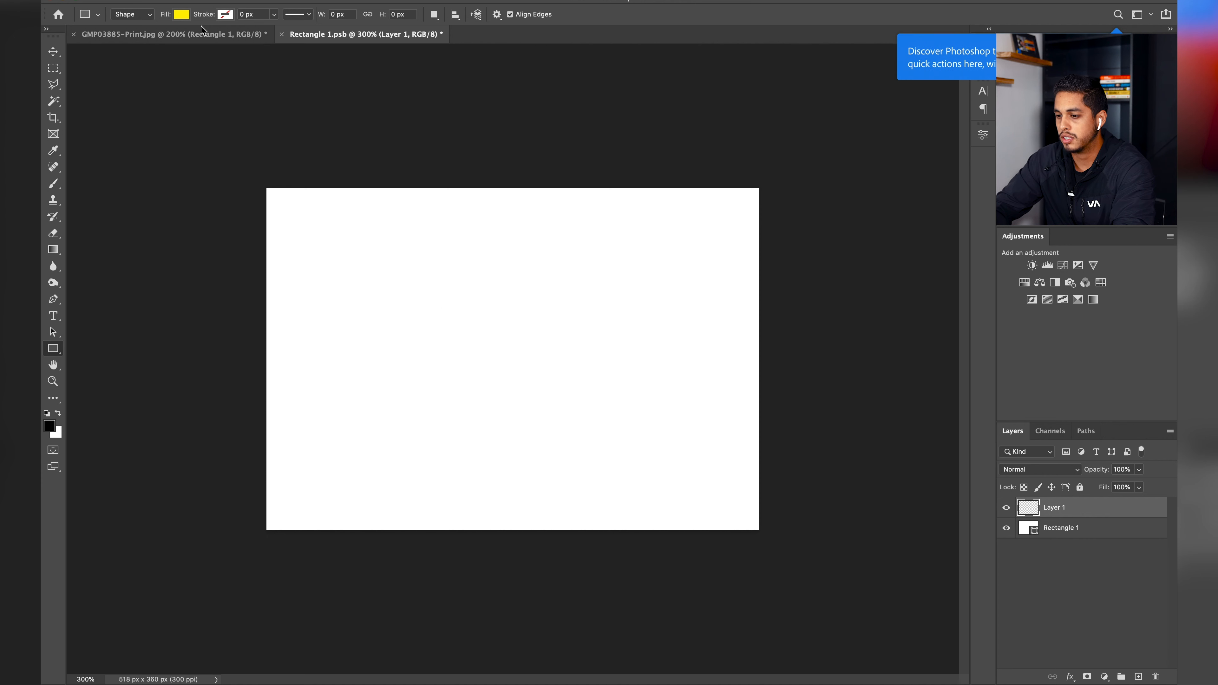
{"action": "left_click_drag", "start_coordinate": [404, 274], "coordinate": [653, 436]}
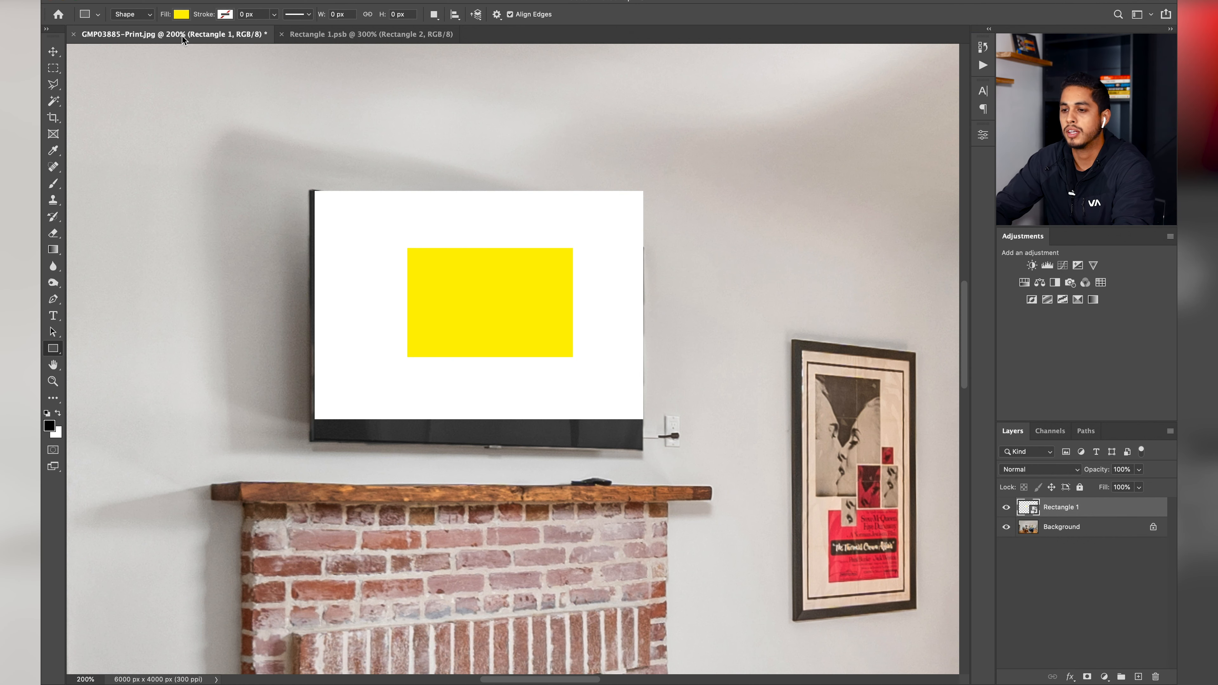
{"action": "mouse_move", "coordinate": [333, 37]}
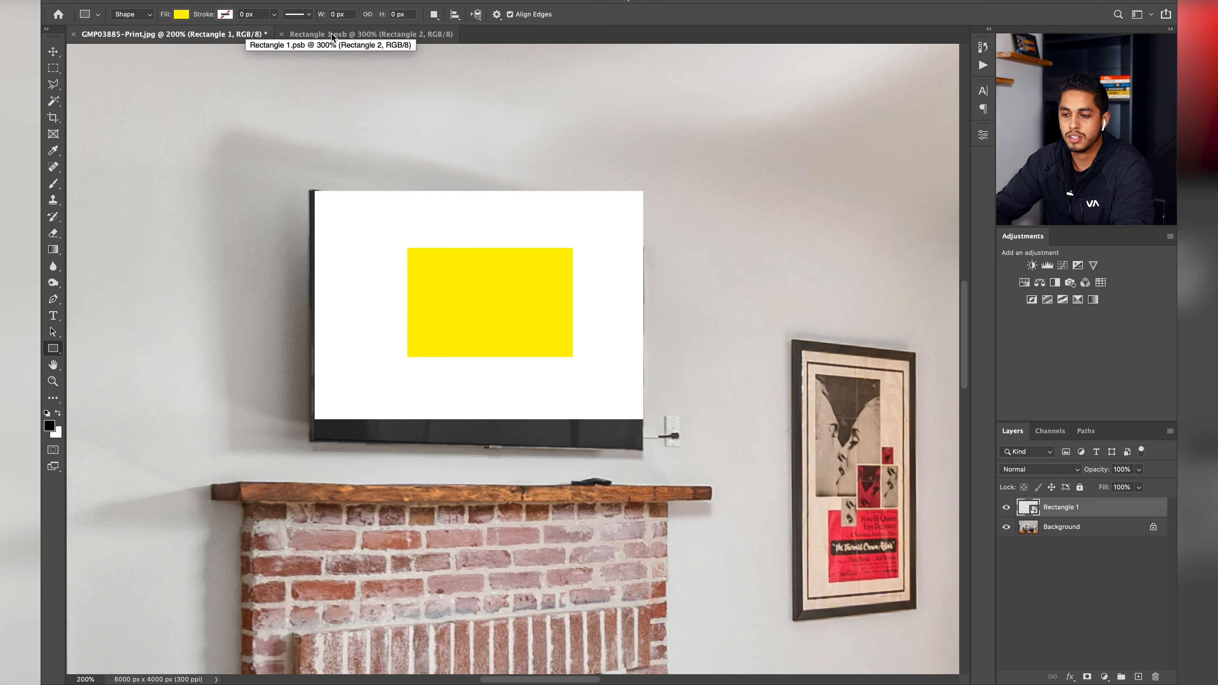
Distort the Rectangle 1 smart object so its corners meet the TV screen's corners
{"action": "left_click", "coordinate": [53, 51]}
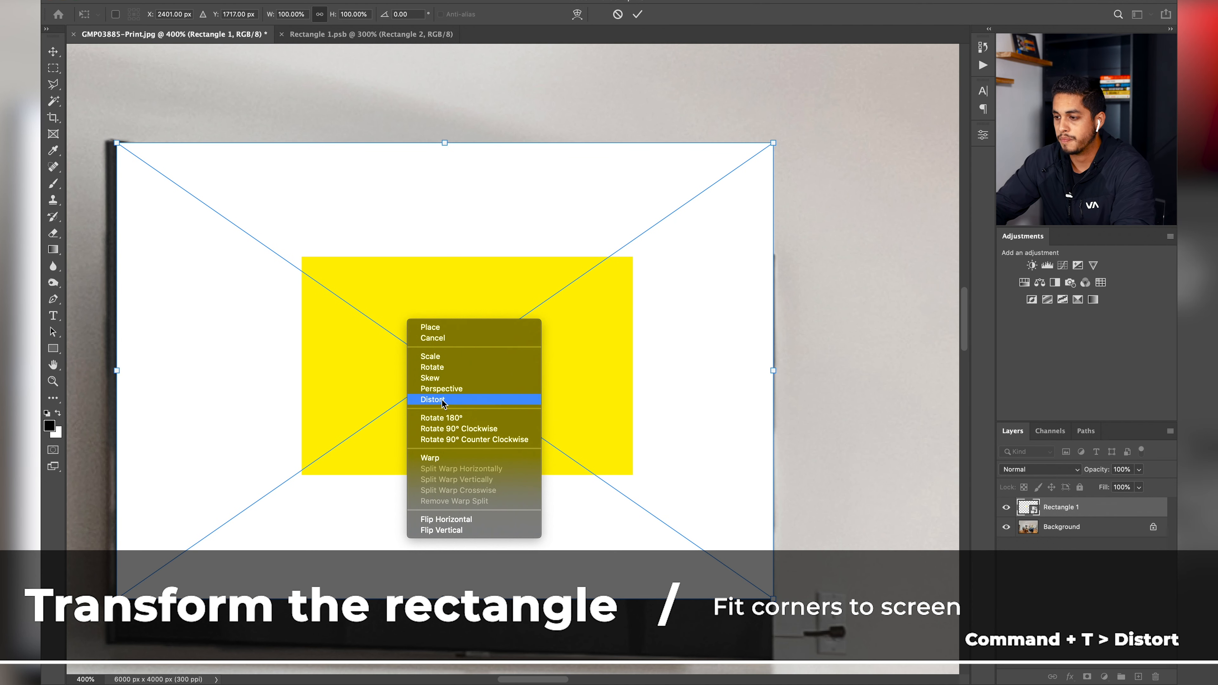
{"action": "left_click", "coordinate": [433, 399]}
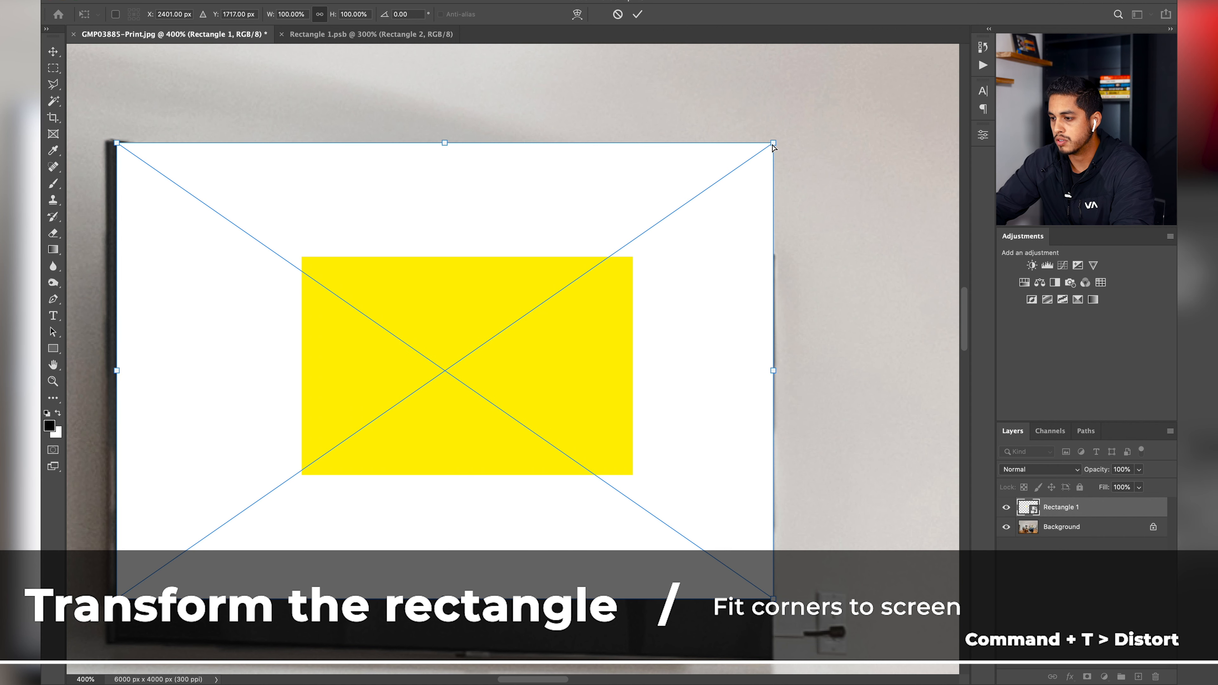
{"action": "left_click_drag", "start_coordinate": [773, 144], "coordinate": [773, 260]}
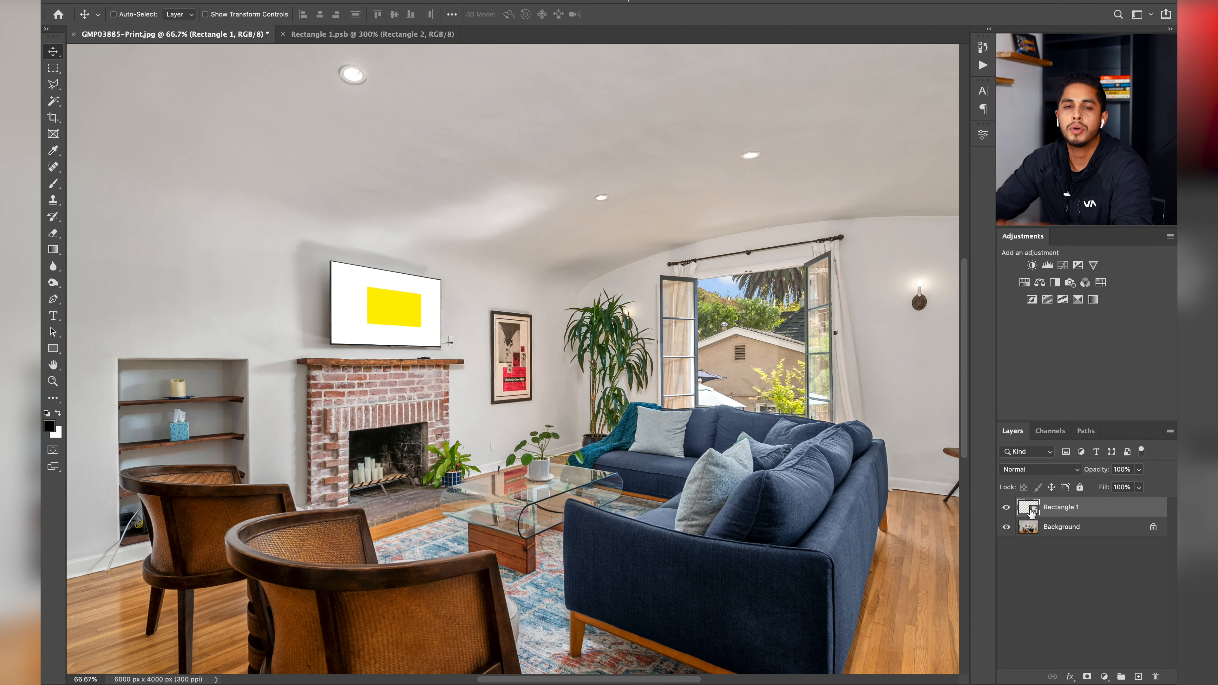
Reopen Rectangle 1.psb to edit the smart object's contents
{"action": "left_click", "coordinate": [371, 33]}
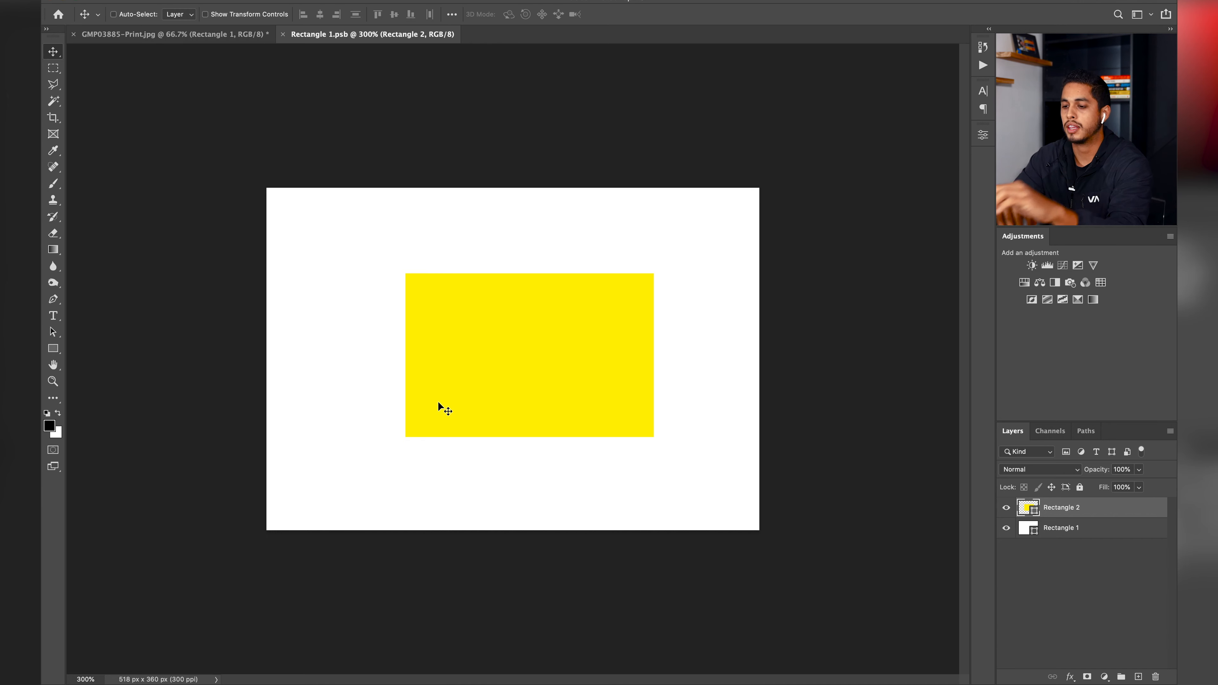
{"action": "mouse_move", "coordinate": [369, 513]}
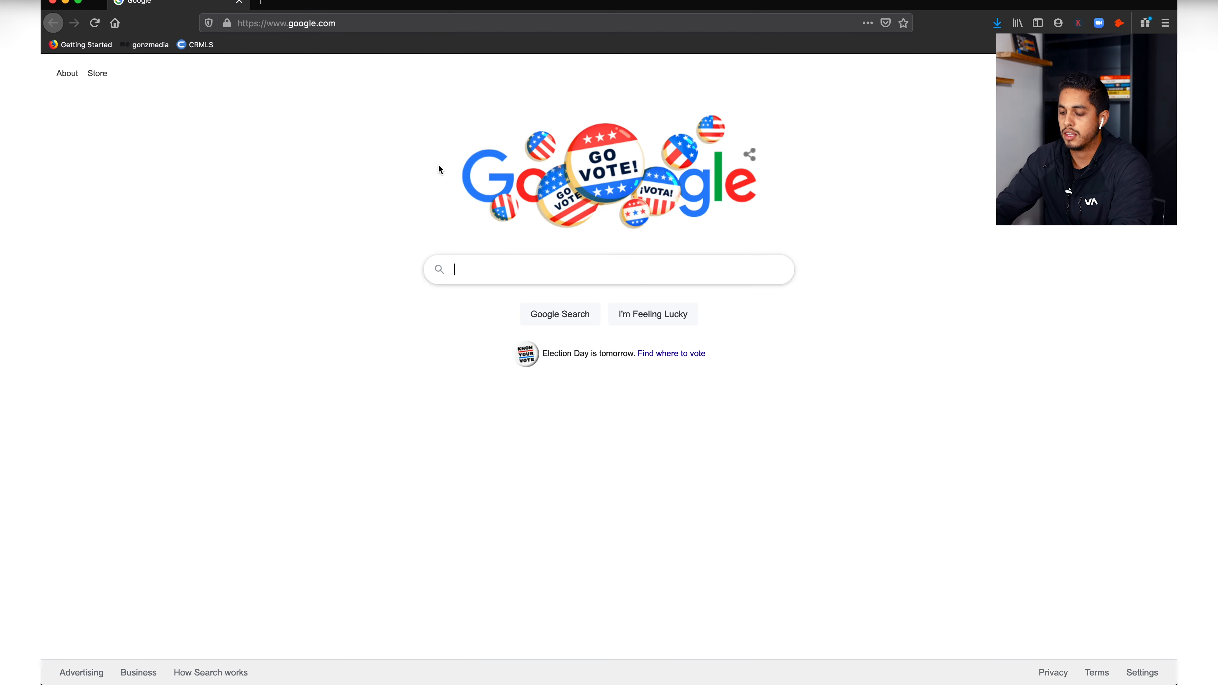
Go to unsplash.com and search 'beach', scrolling through the photo results
{"action": "type", "text": "unsplash.com/"}
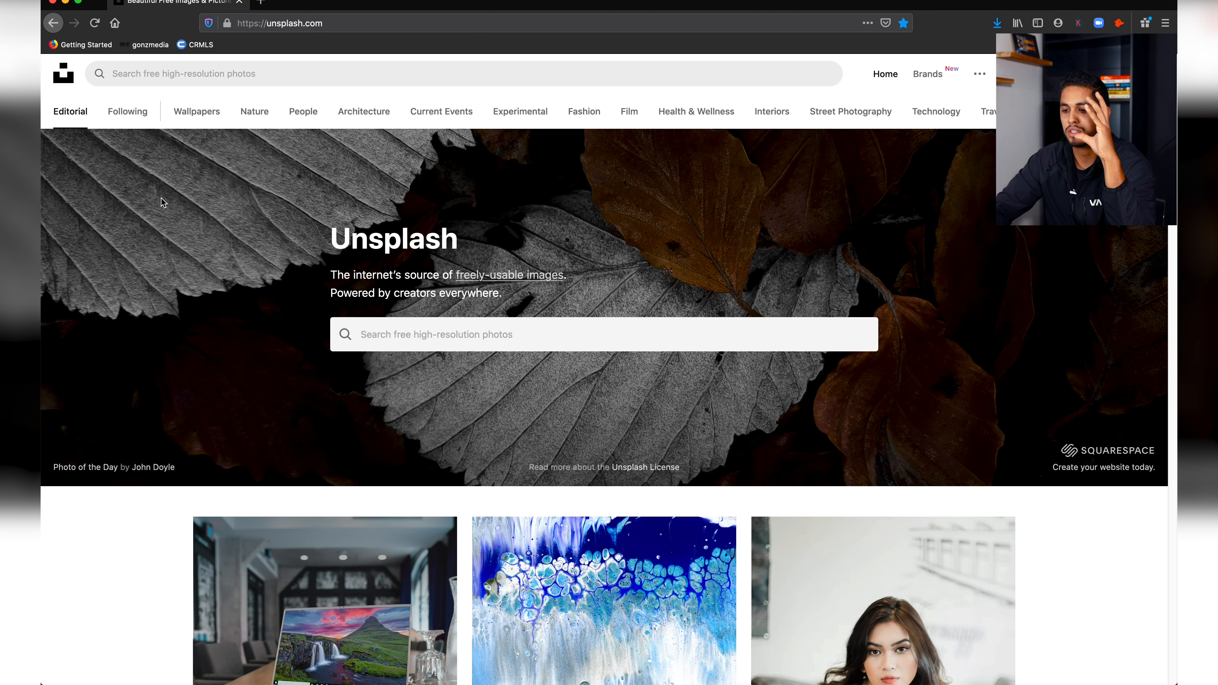
{"action": "scroll", "scroll_direction": "down", "scroll_amount": 3}
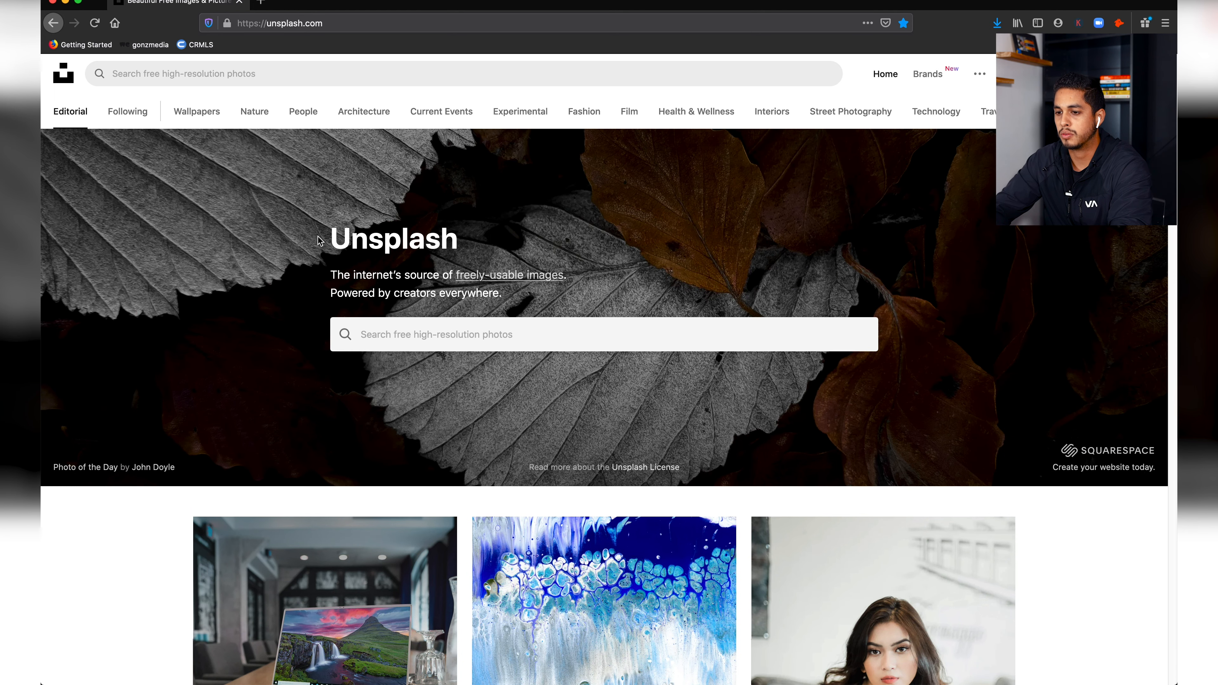
{"action": "mouse_move", "coordinate": [418, 111]}
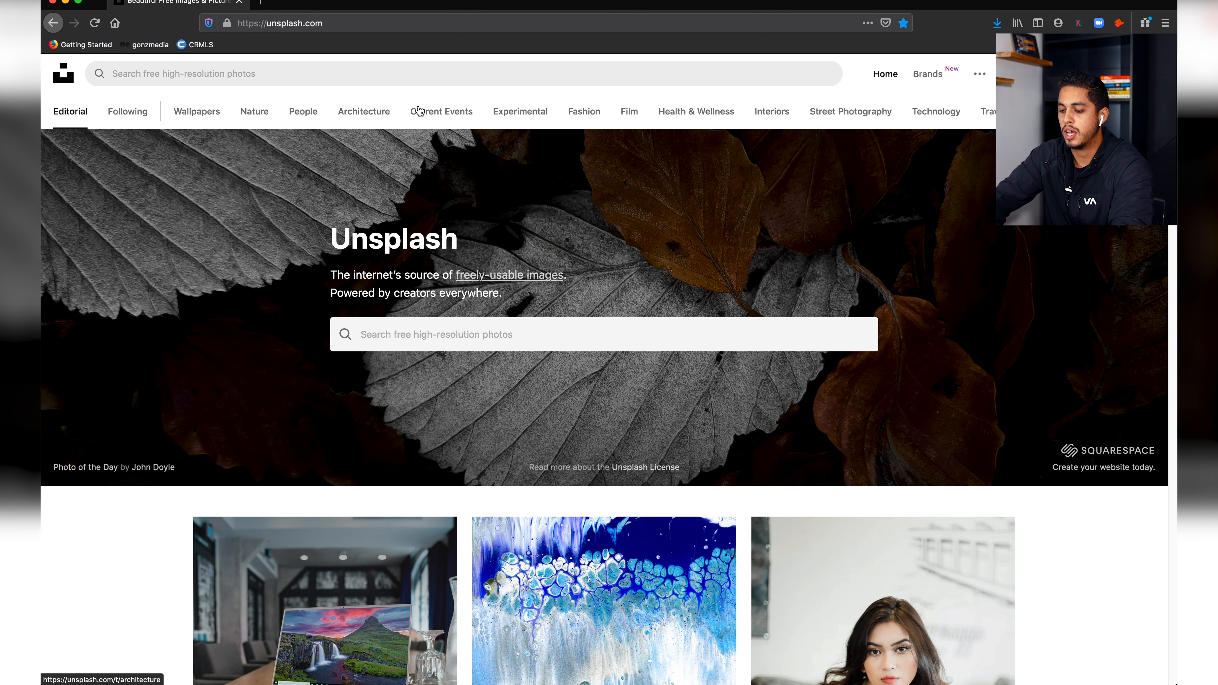
{"action": "type", "text": "beach"}
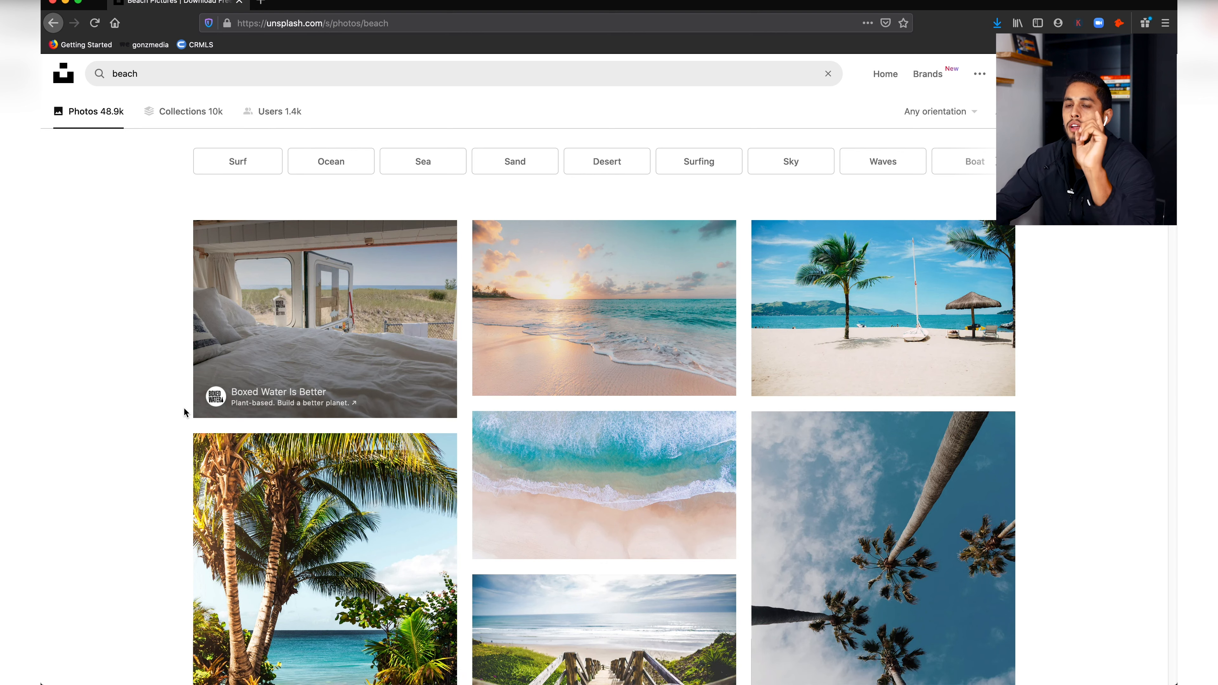
{"action": "scroll", "scroll_direction": "down", "scroll_amount": 3}
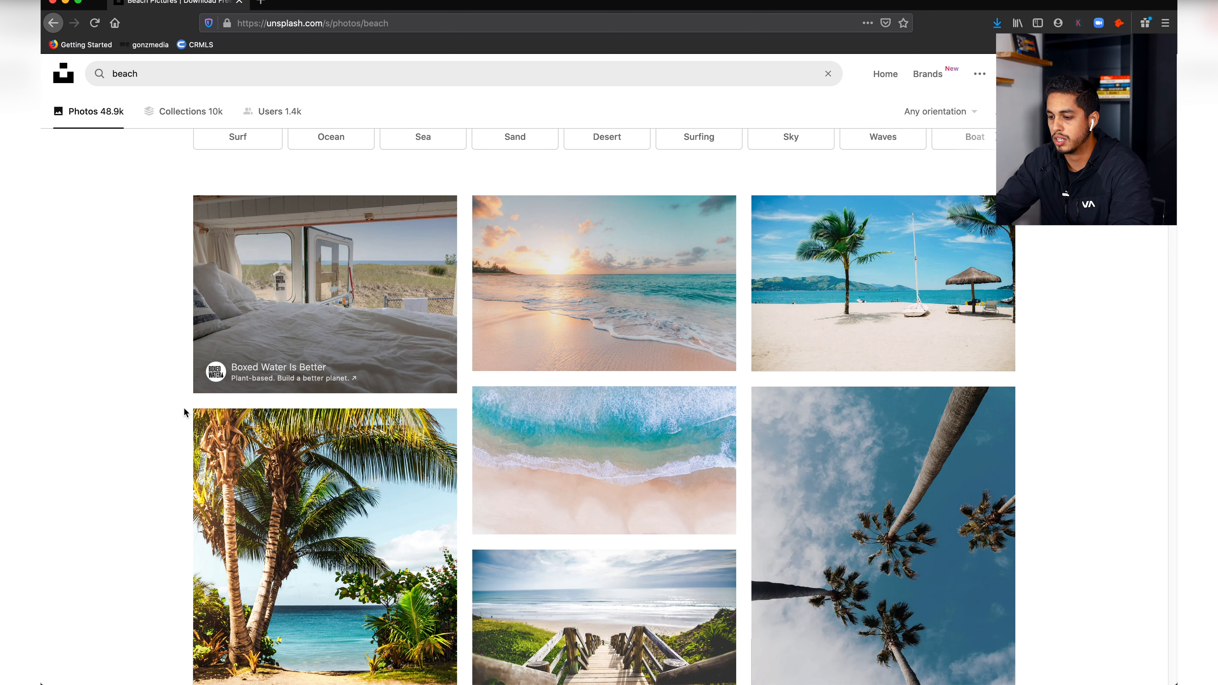
{"action": "scroll", "scroll_direction": "down", "scroll_amount": 3}
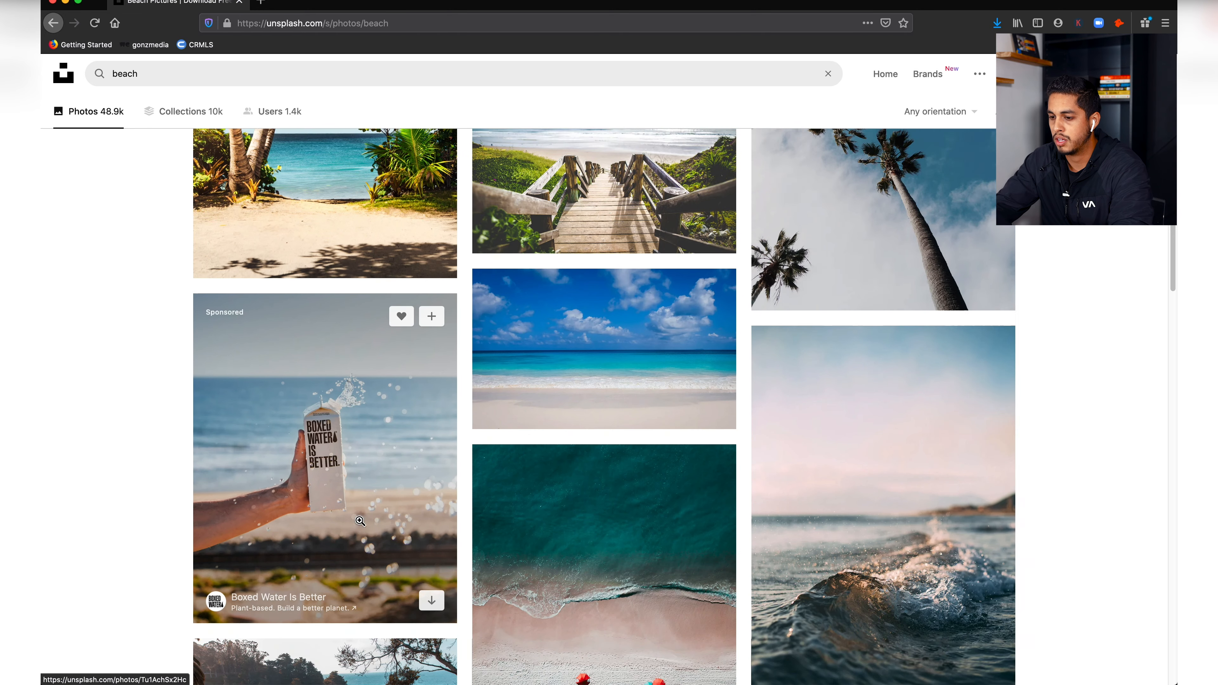
{"action": "scroll", "scroll_direction": "down", "scroll_amount": 3}
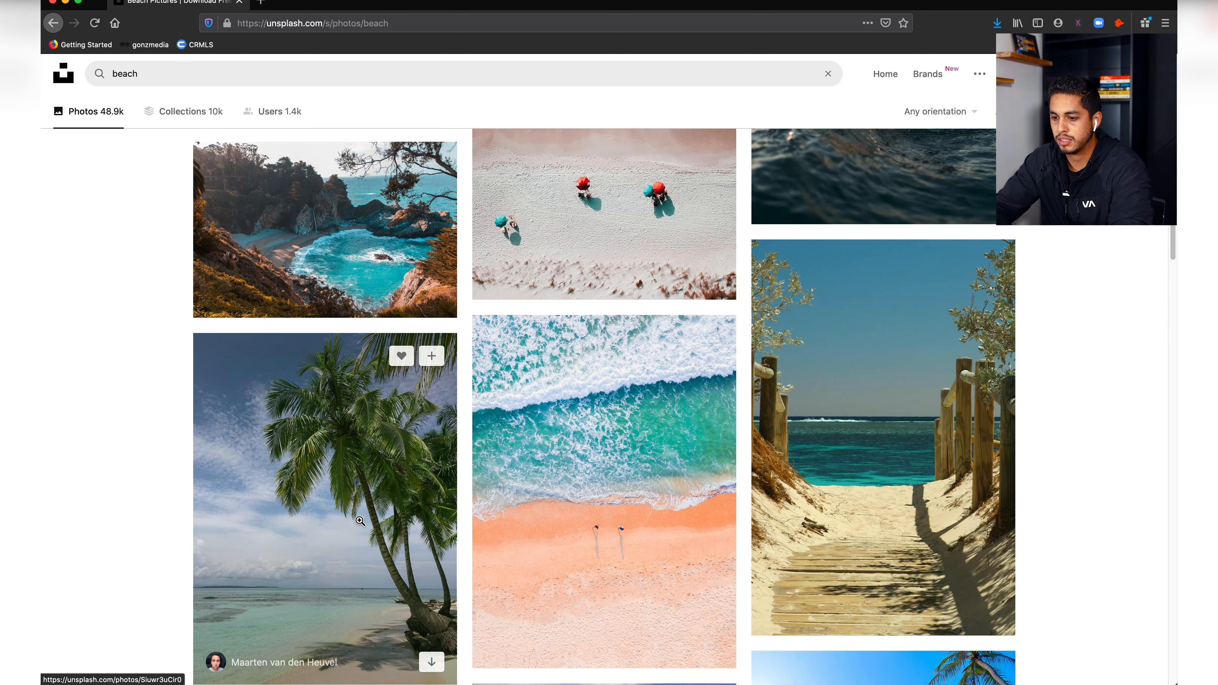
{"action": "scroll", "scroll_direction": "down", "scroll_amount": 3}
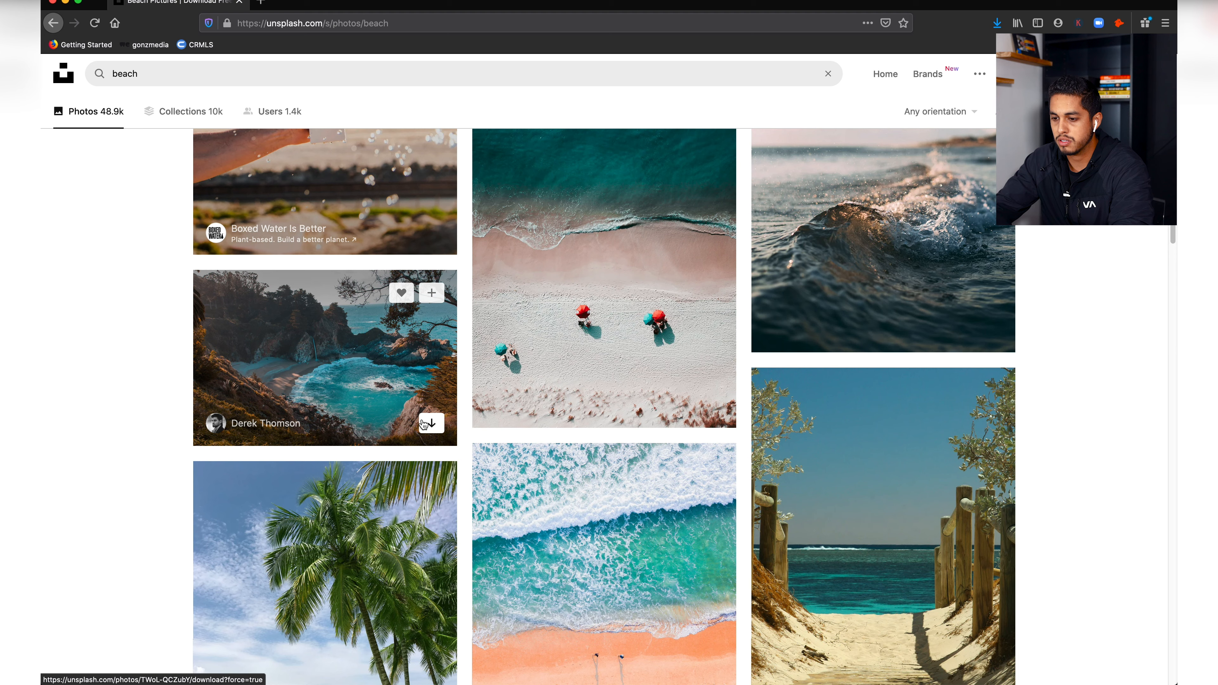
Download the rocky turquoise cove photo and dismiss the attribution popup
{"action": "left_click", "coordinate": [429, 423]}
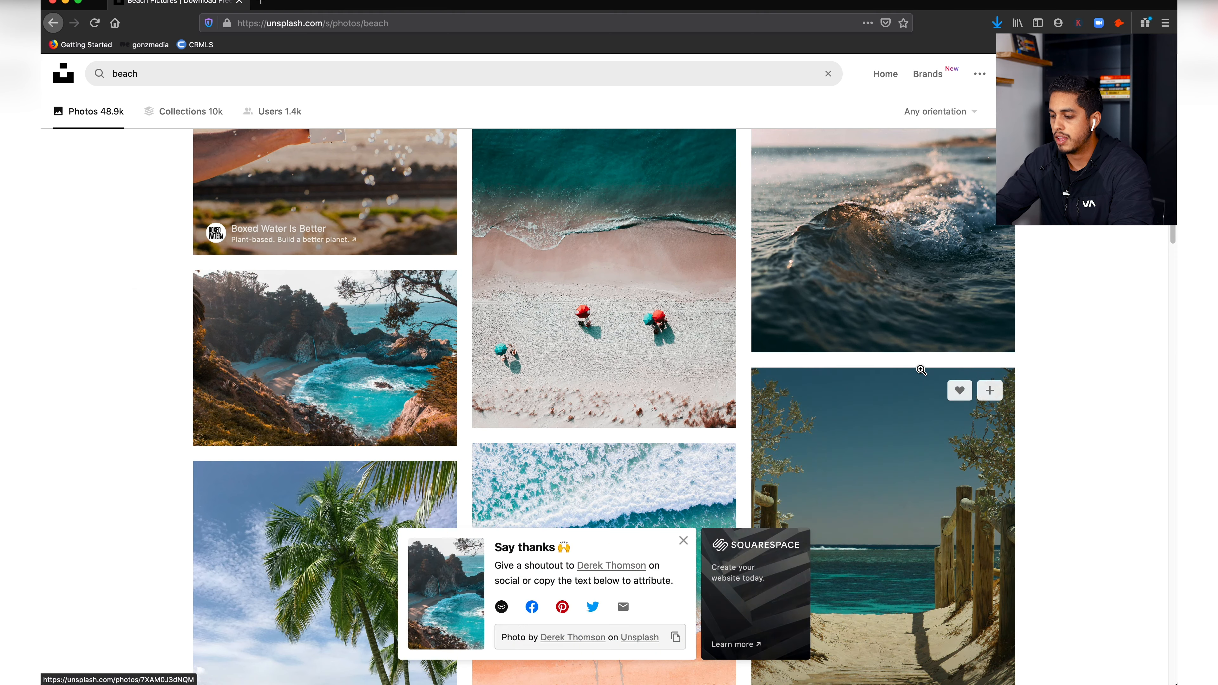
{"action": "left_click", "coordinate": [990, 664]}
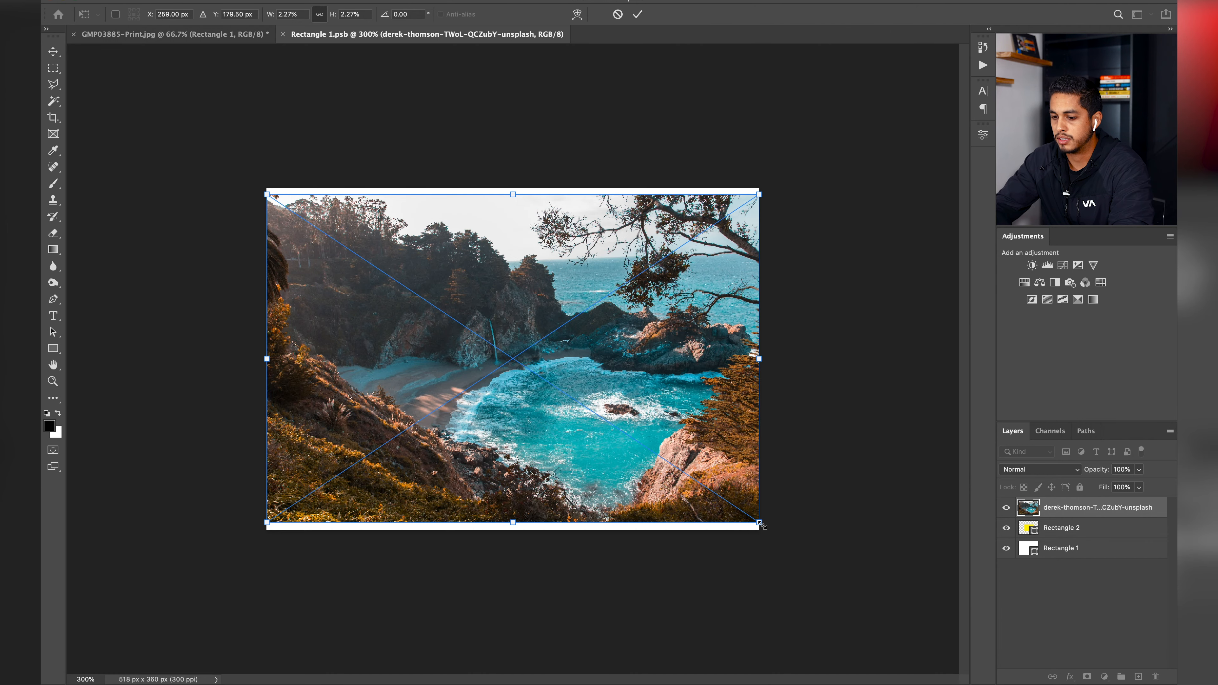
Scale the cove photo to fill the Rectangle 1.psb canvas and return to the living-room image
{"action": "left_click_drag", "start_coordinate": [761, 525], "coordinate": [773, 534]}
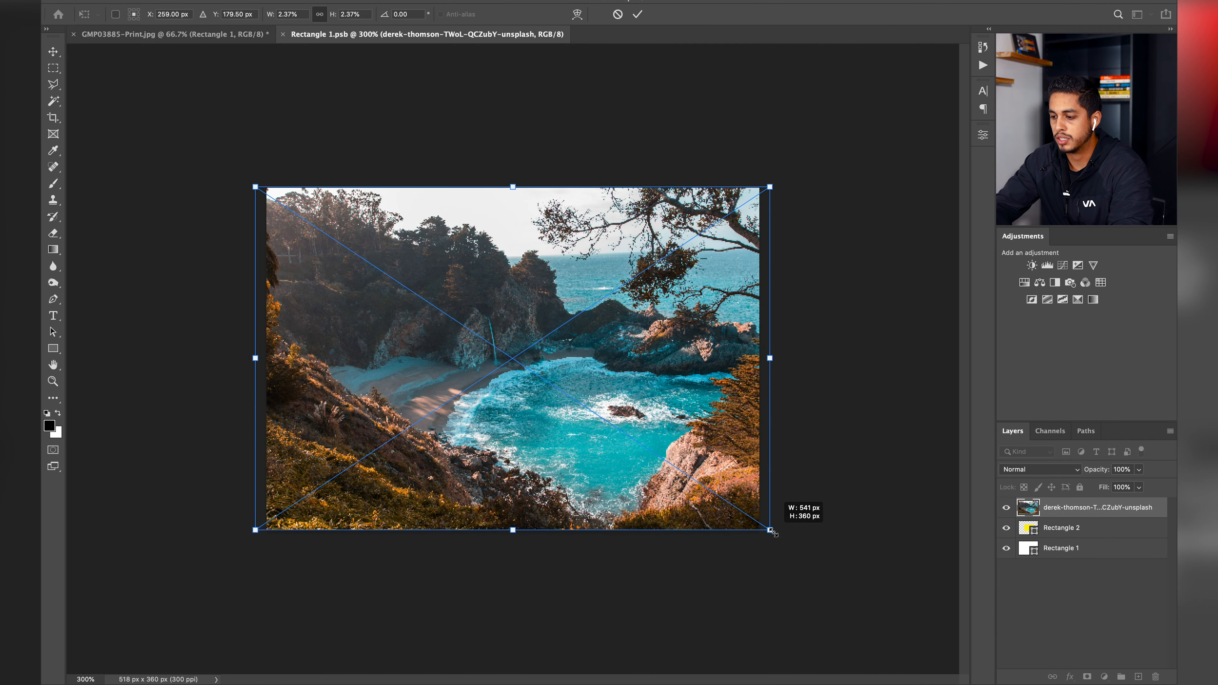
{"action": "left_click_drag", "start_coordinate": [773, 531], "coordinate": [783, 537]}
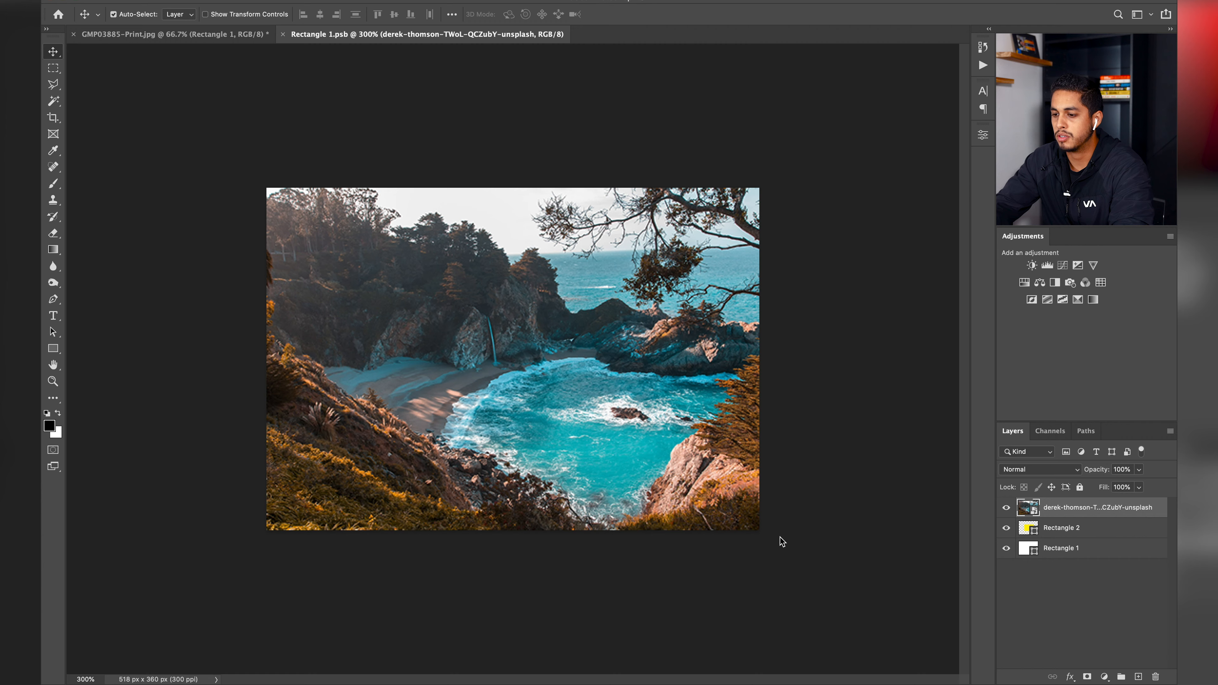
{"action": "left_click", "coordinate": [163, 34]}
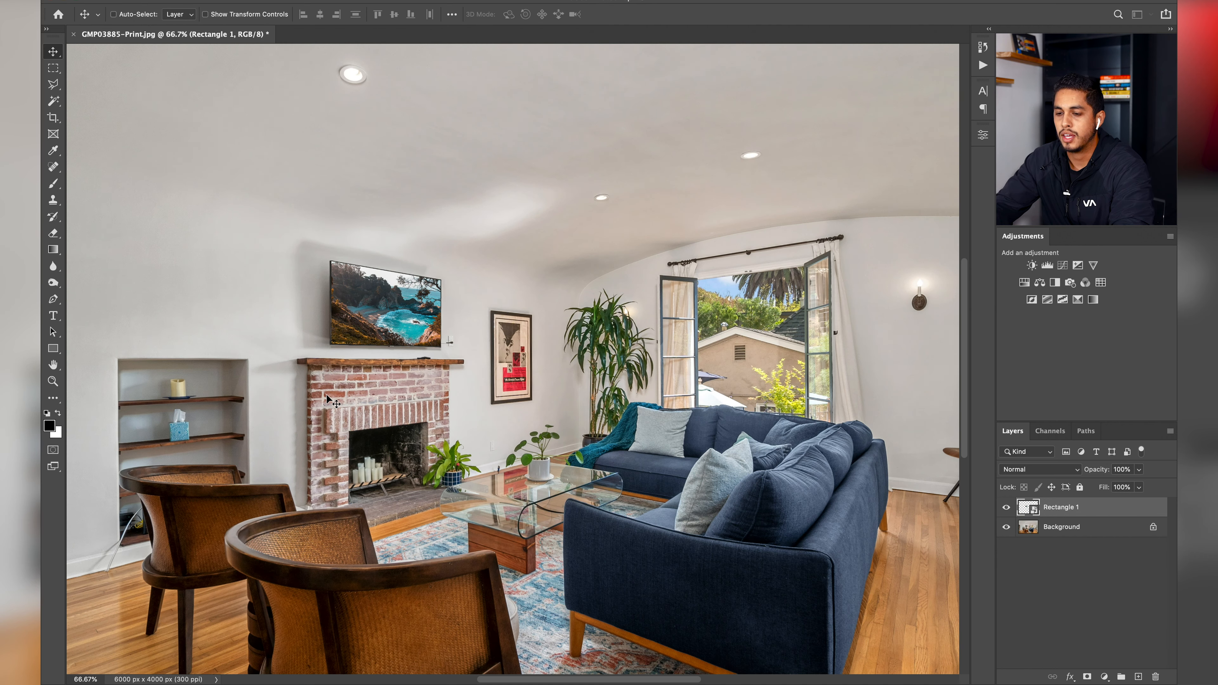
{"action": "mouse_move", "coordinate": [446, 381]}
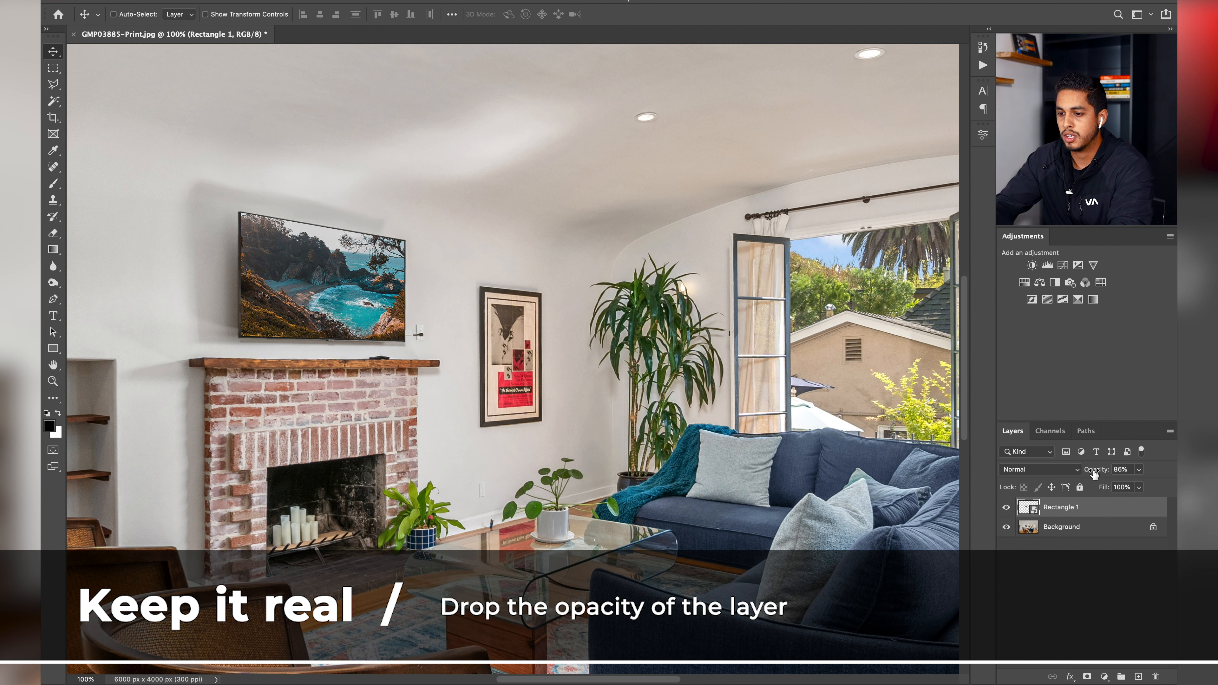
Set the Rectangle 1 TV-screen layer's opacity to 70%, then select the Background layer
{"action": "left_click", "coordinate": [1122, 469]}
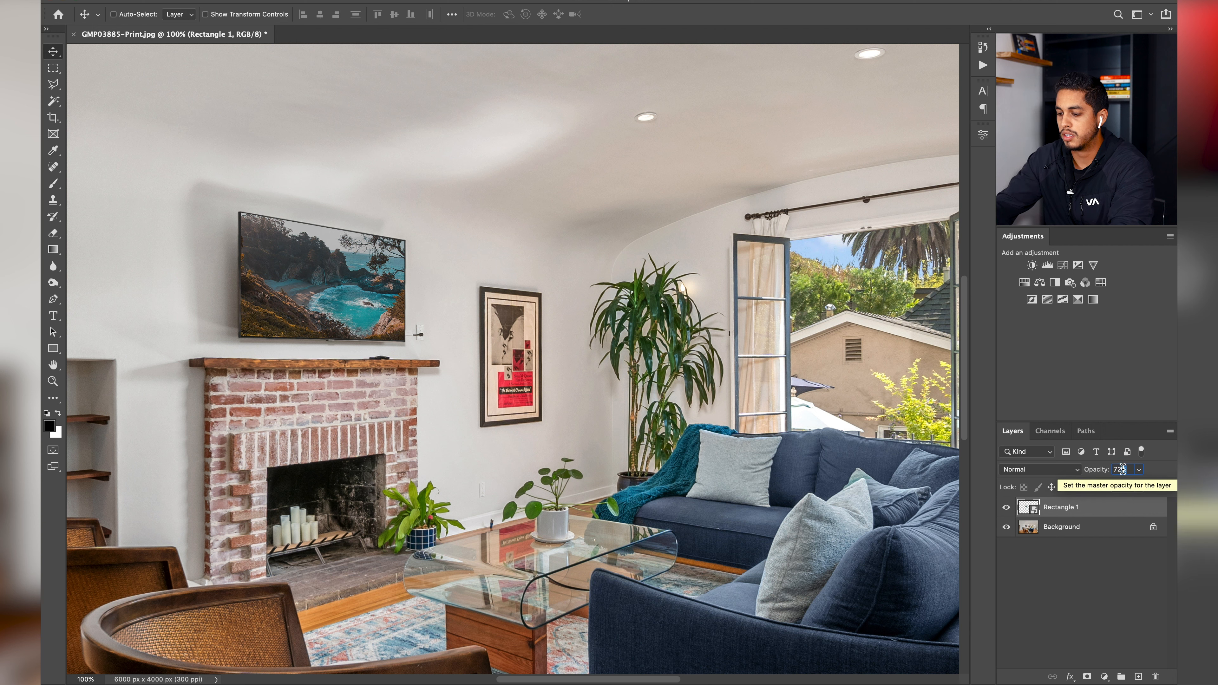
{"action": "type", "text": "70"}
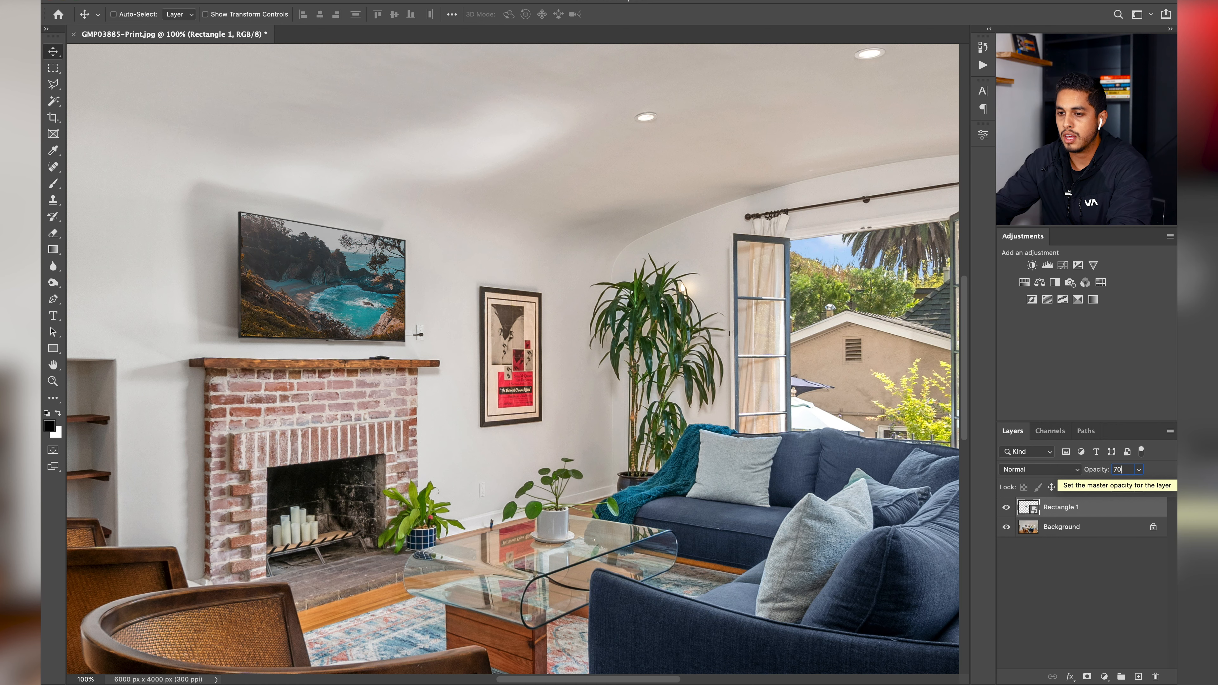
{"action": "left_click", "coordinate": [53, 66]}
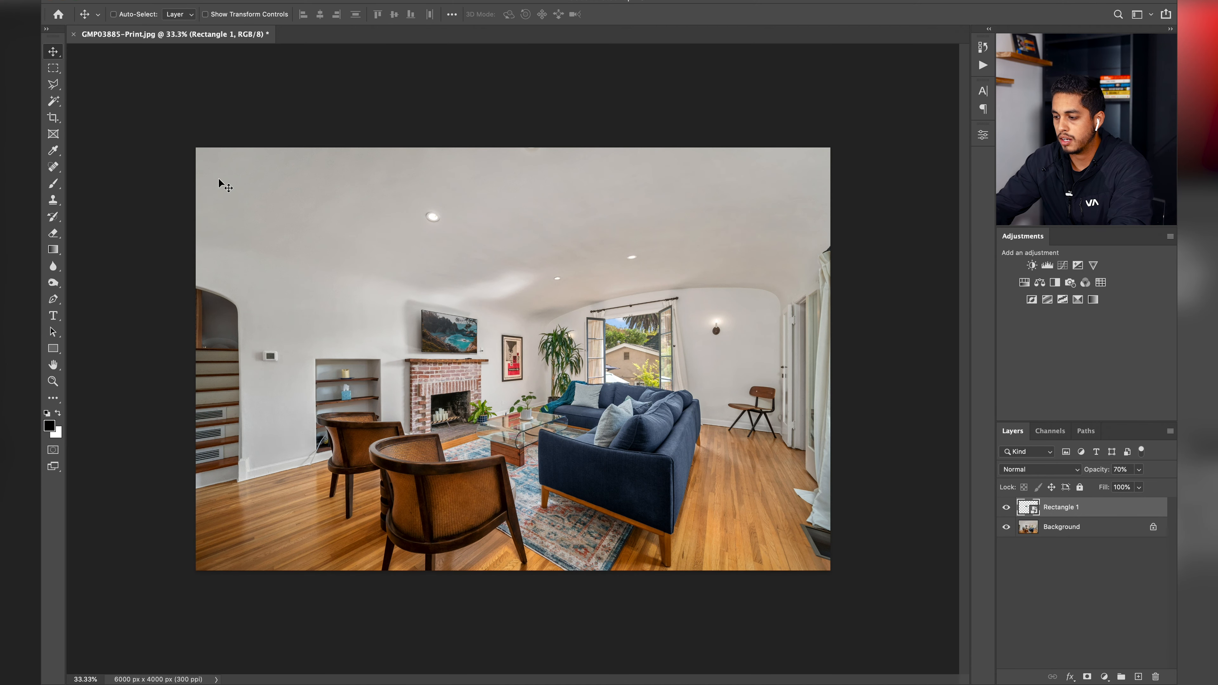
{"action": "left_click", "coordinate": [1061, 527]}
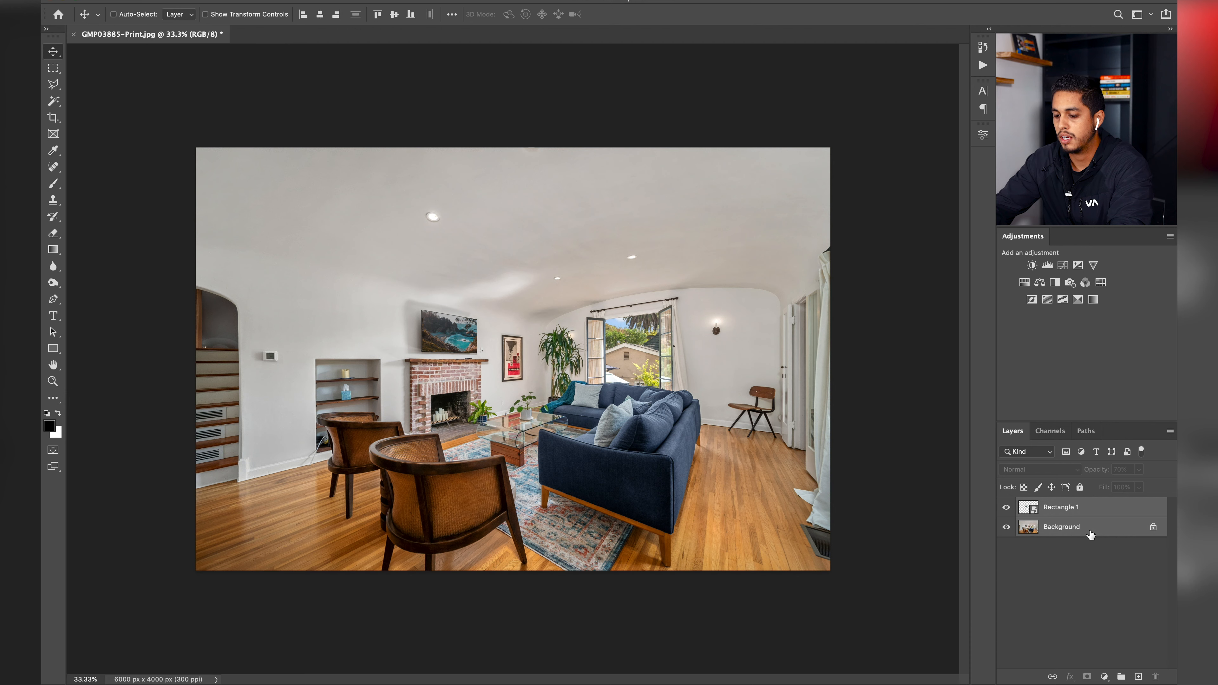